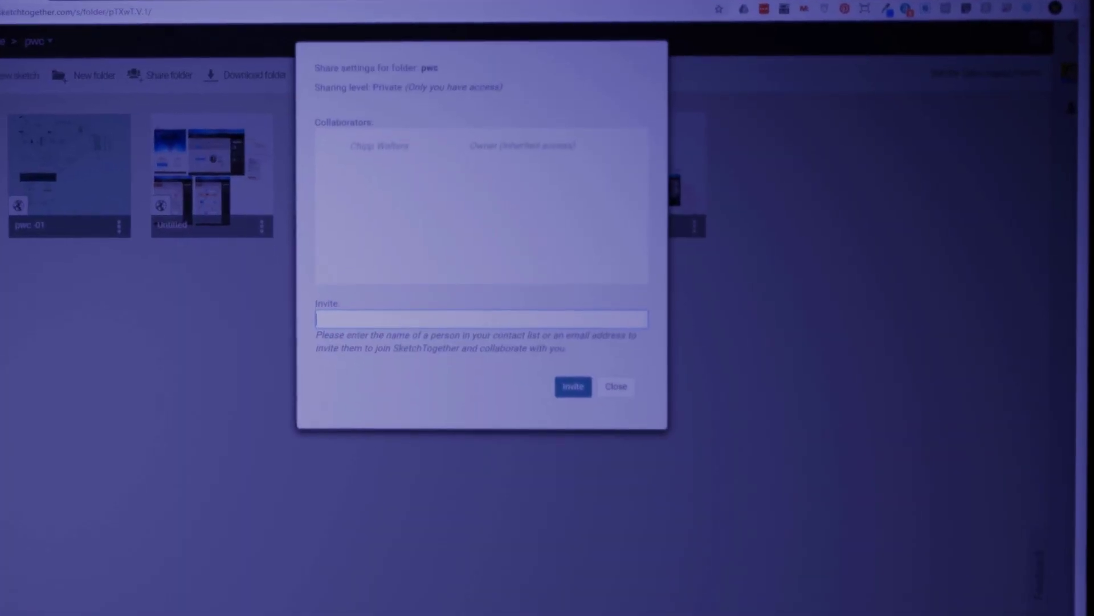
Step: Close the pwc folder's share settings and open the Quick Shot sketch from Home
left_click(614, 387)
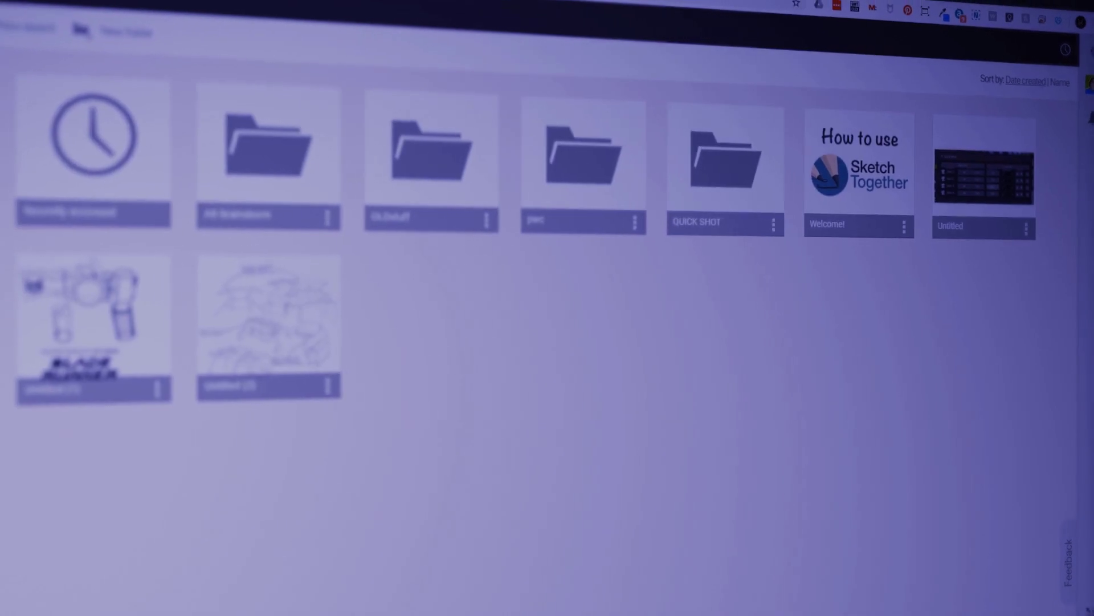
double_click(724, 164)
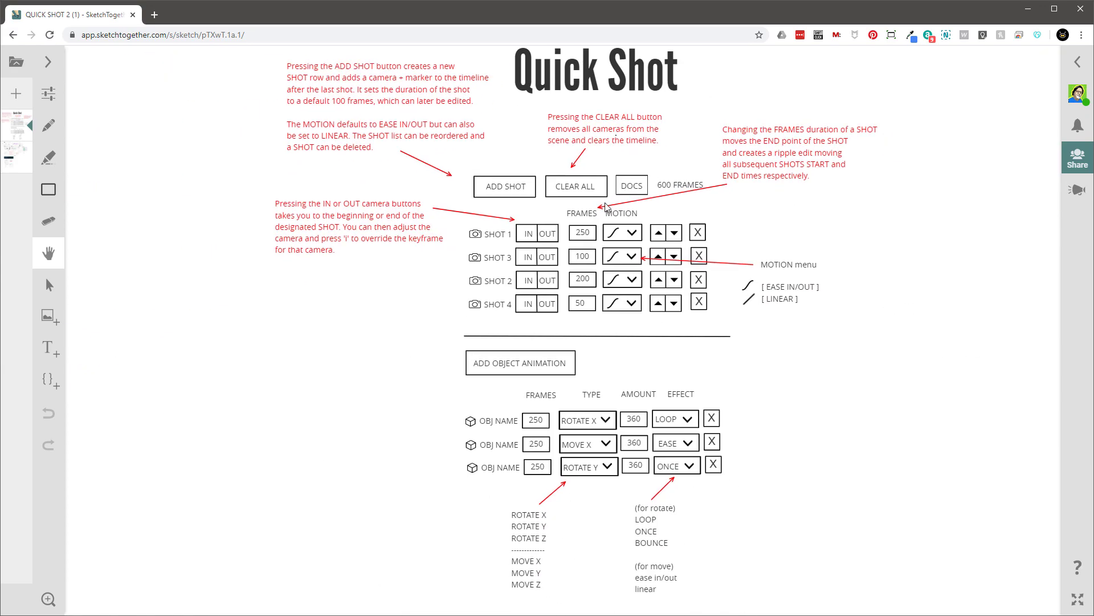
Step: Pan across the Quick Shot wireframe with the hand tool before heading to the homepage
left_click(48, 125)
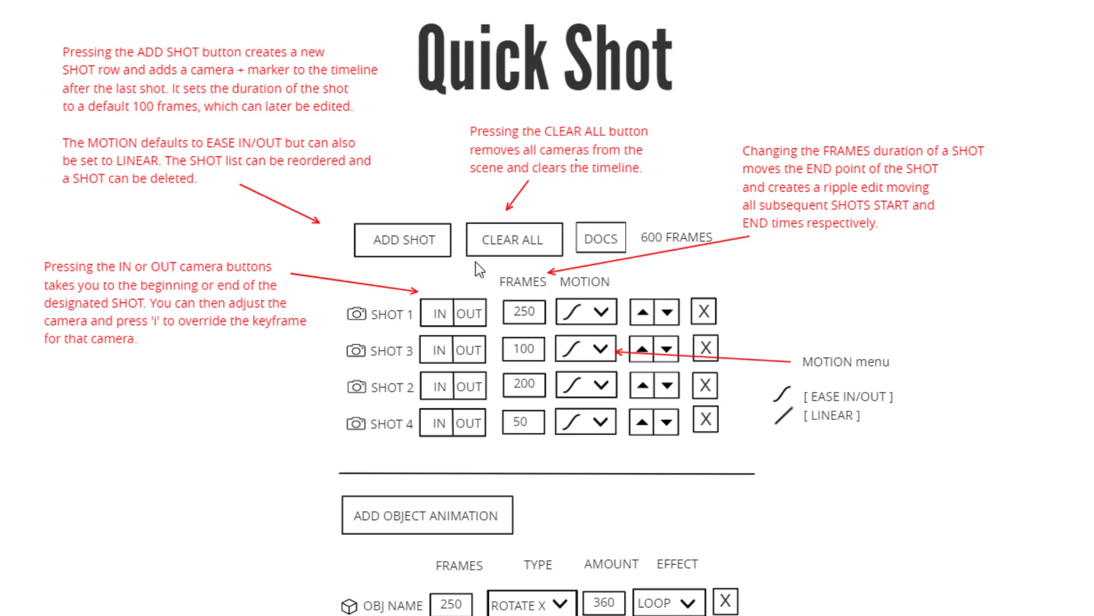
left_click_drag(457, 269, 530, 335)
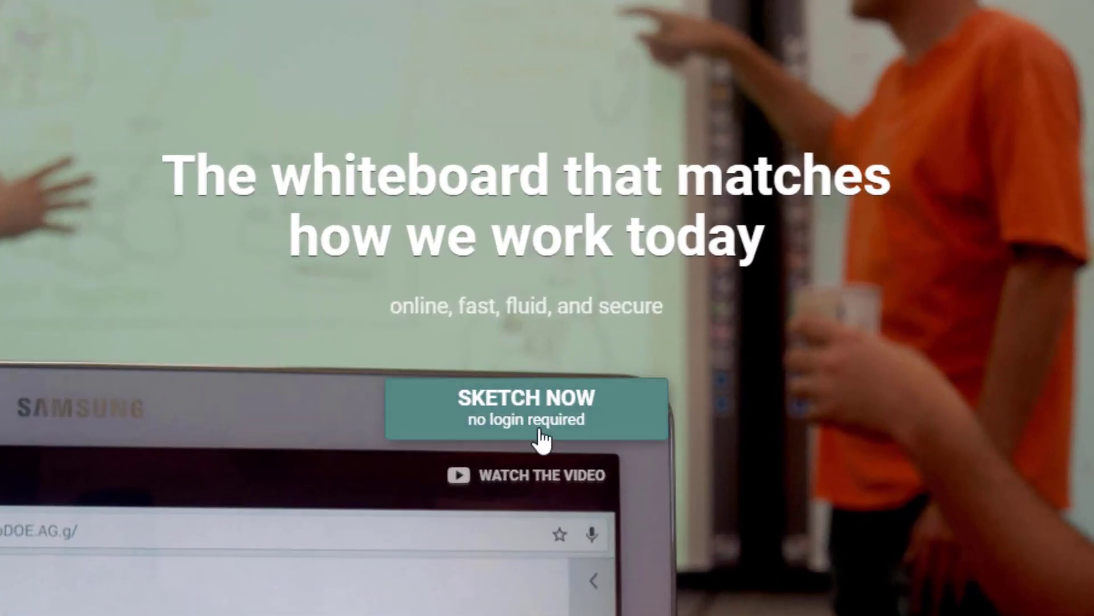
Step: Start a no-login sketch, draw a yellow ellipse smiley face and begin the text 'HI EVERY'
left_click(525, 408)
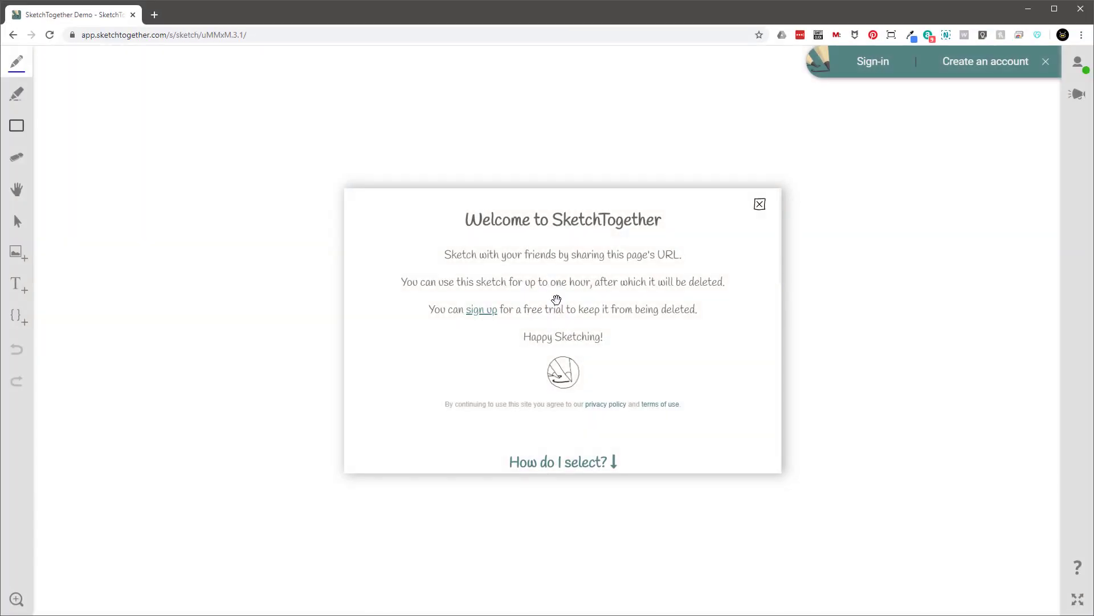
left_click(759, 204)
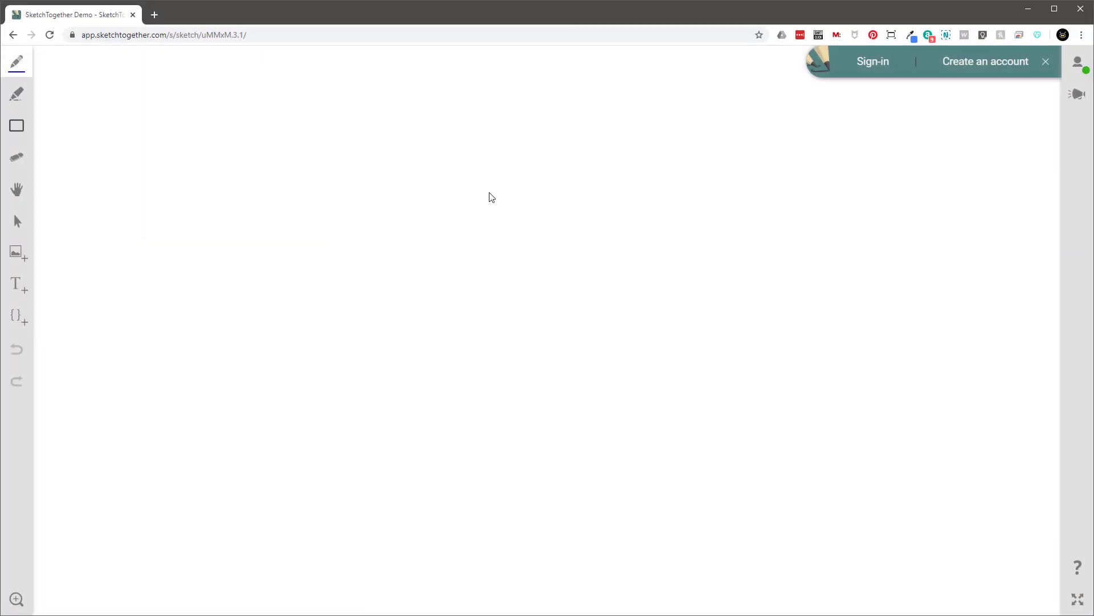
left_click_drag(393, 237, 410, 264)
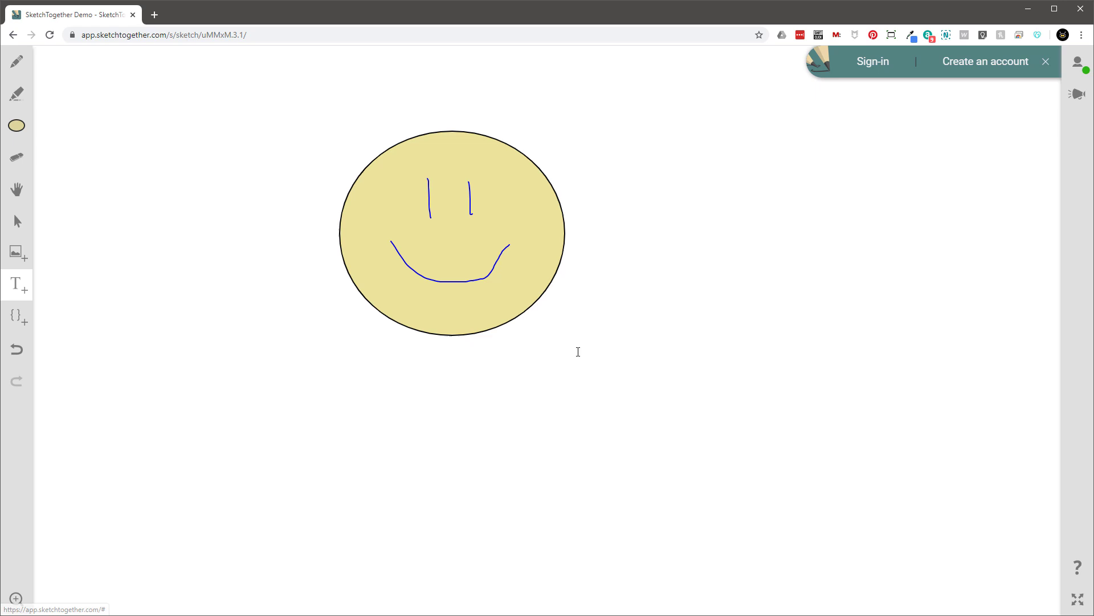
type("HI EVERY")
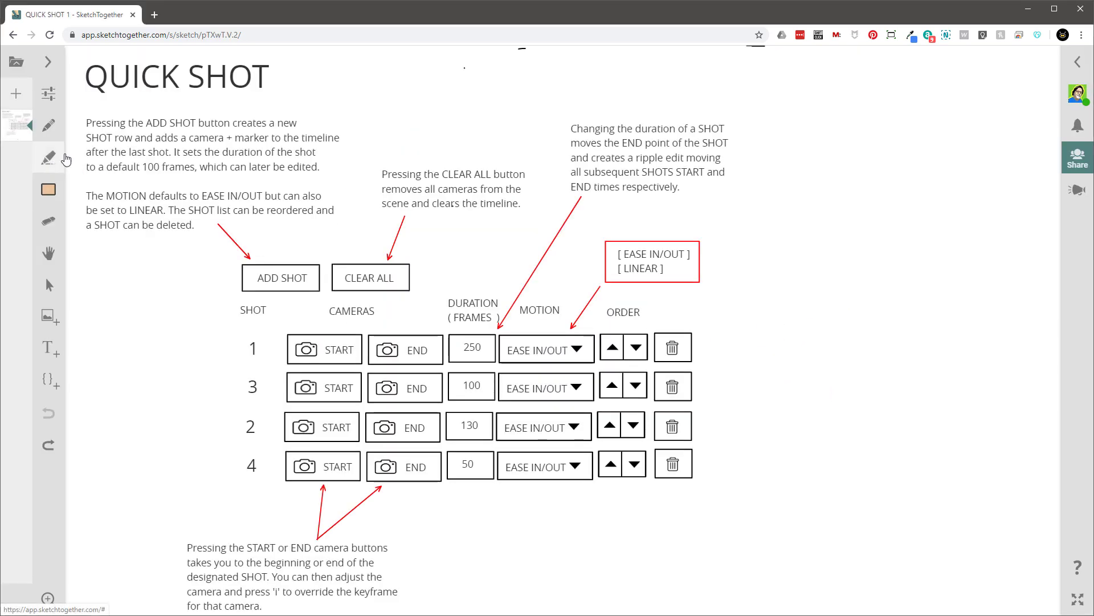
Step: Drag across the QUICK SHOT 1 sketch before opening Untitled (2) with the canopy drawings
left_click_drag(716, 368, 829, 359)
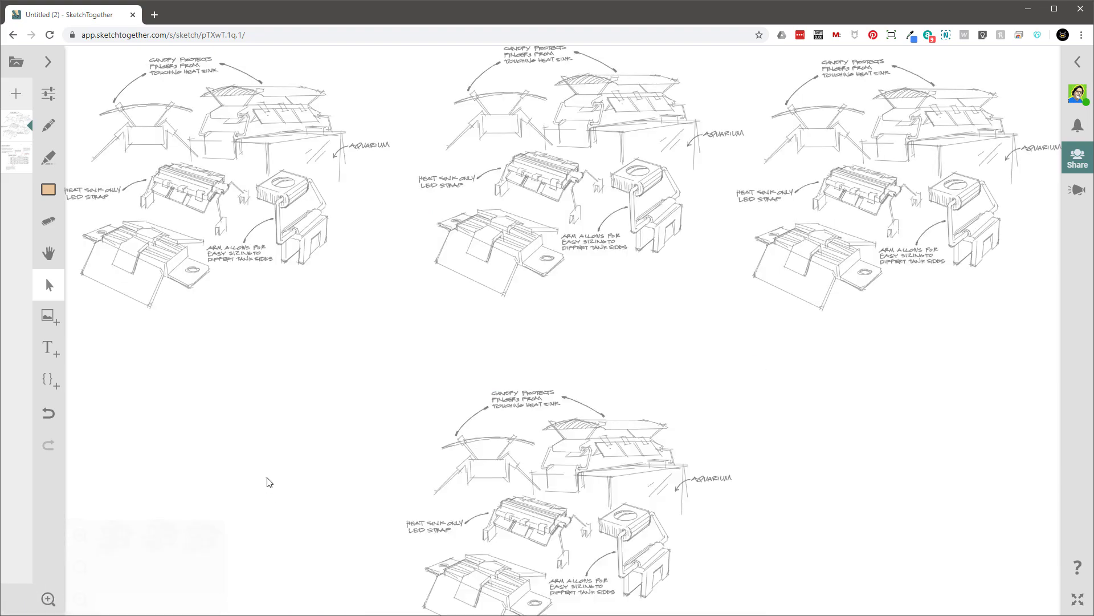
Step: Create a new sketch and upload the blue MOI3D car render as an image
left_click(48, 316)
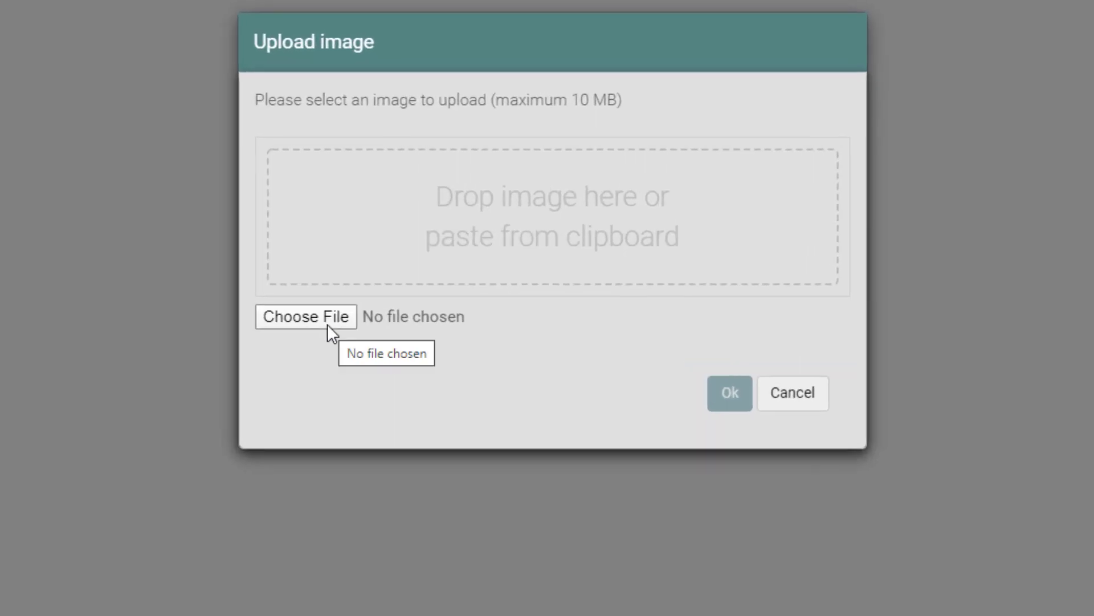
left_click(729, 393)
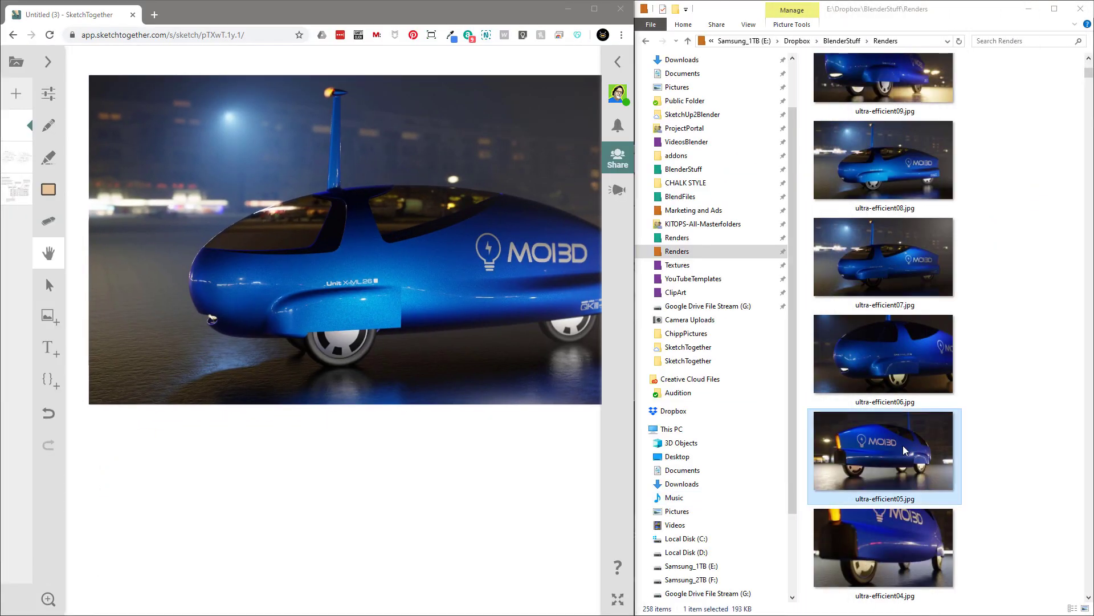
double_click(882, 450)
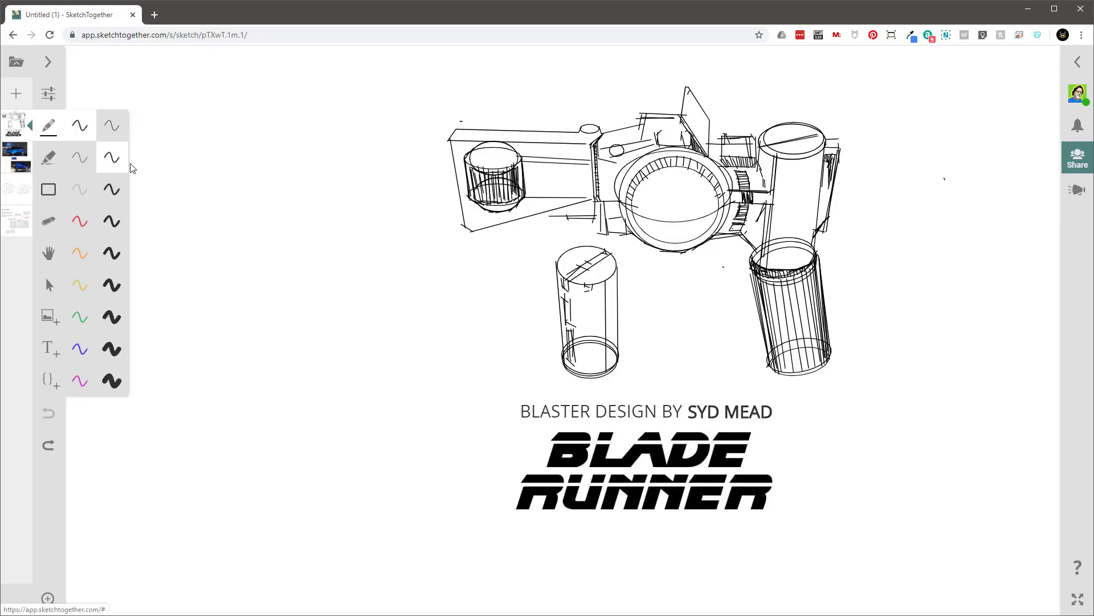
Step: Draw a boxed face doodle in thicker black stroke and restyle its 'Tomorrow is a new day' caption
left_click(48, 189)
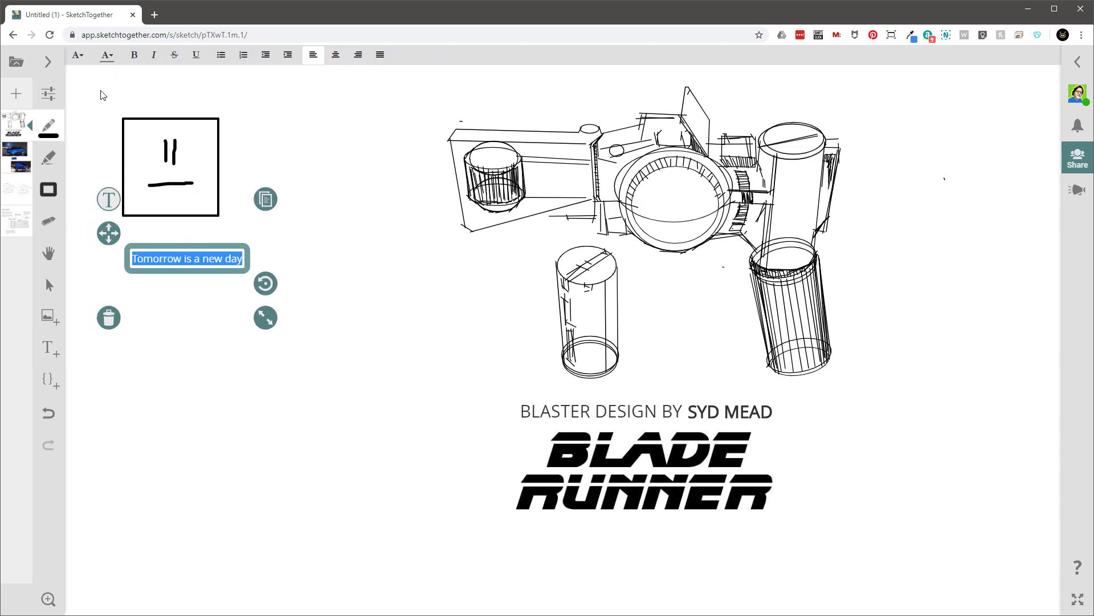
left_click(47, 189)
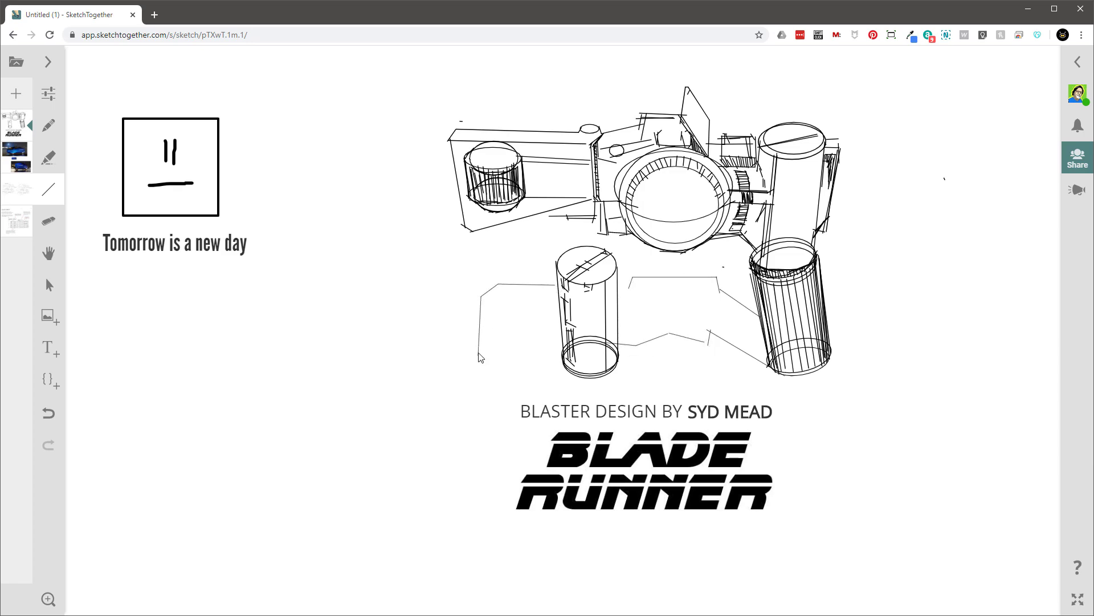
Step: Show the Untitled (1) sketch's details: created 5/24/2020, Home folder, Private access
left_click(48, 94)
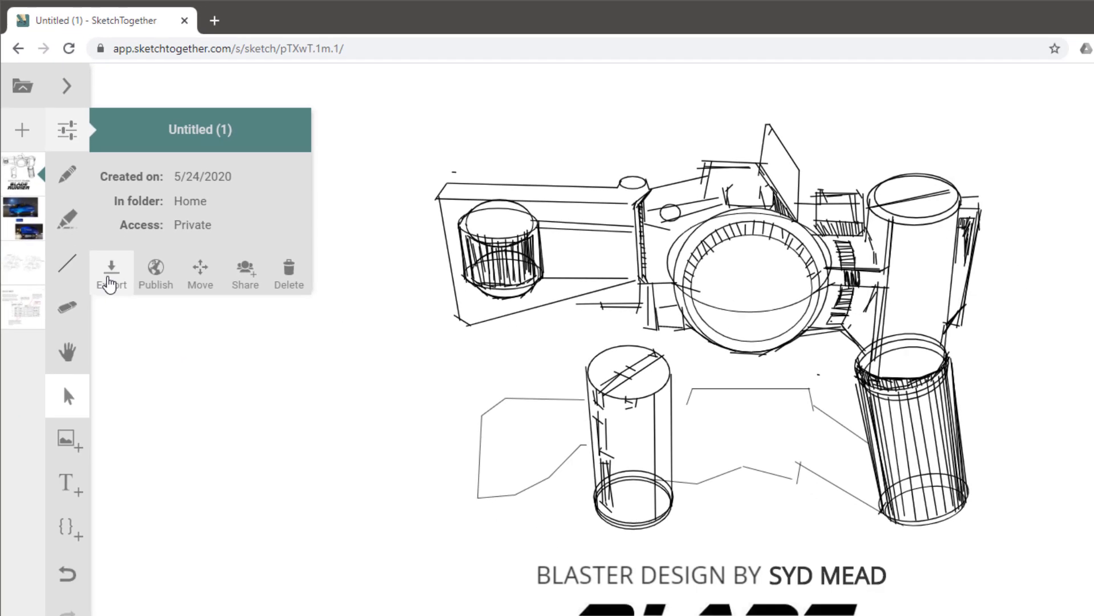
Step: Export Untitled (1), then review the Free, $0.99 Standard and $4 Team pricing plans
left_click(110, 272)
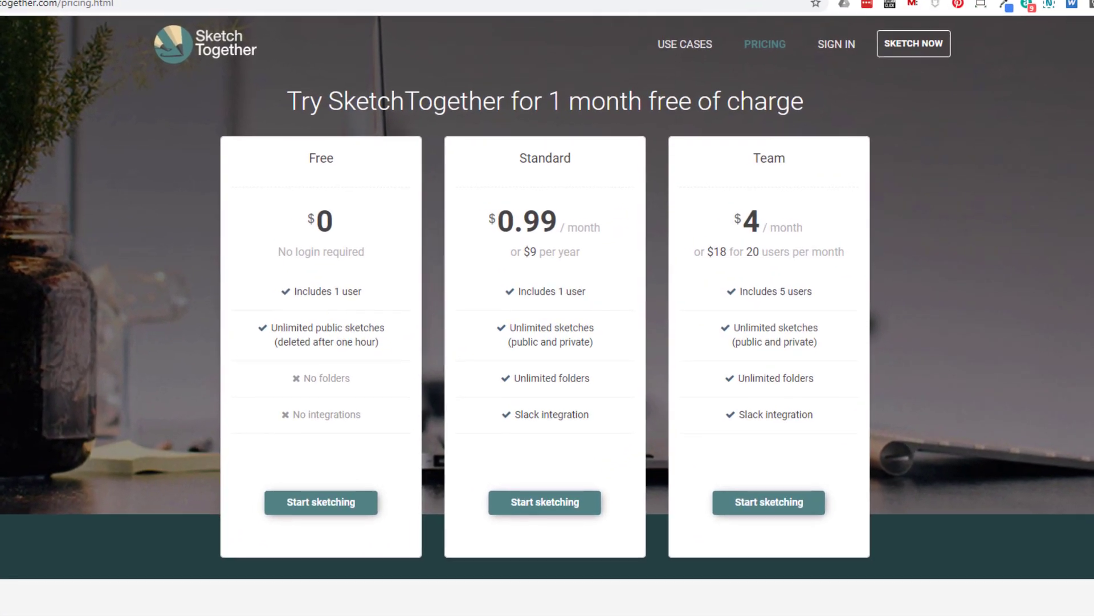
scroll("down", 3)
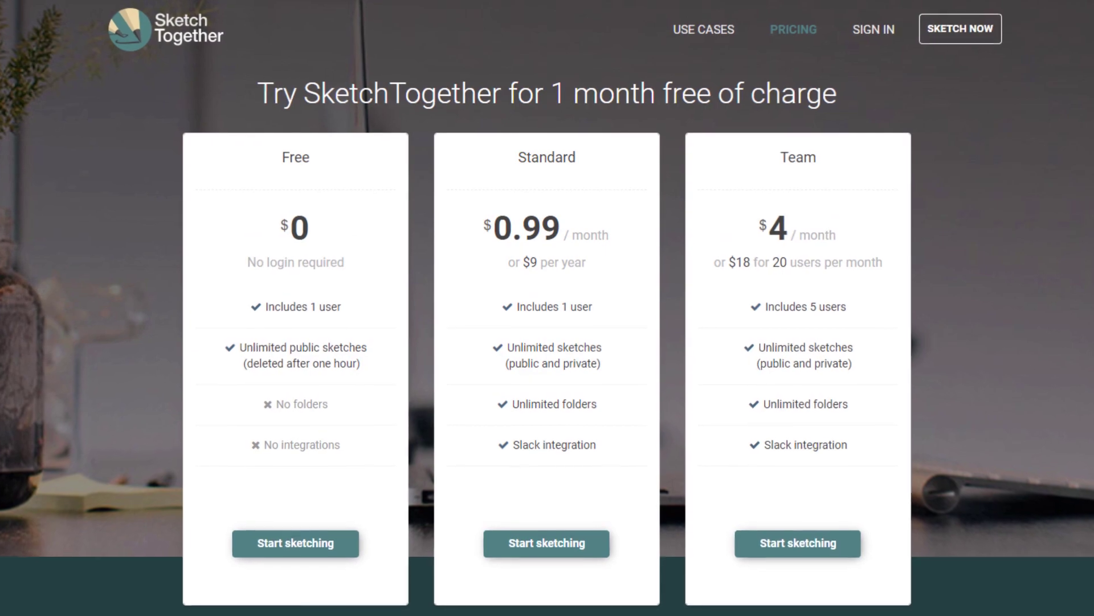